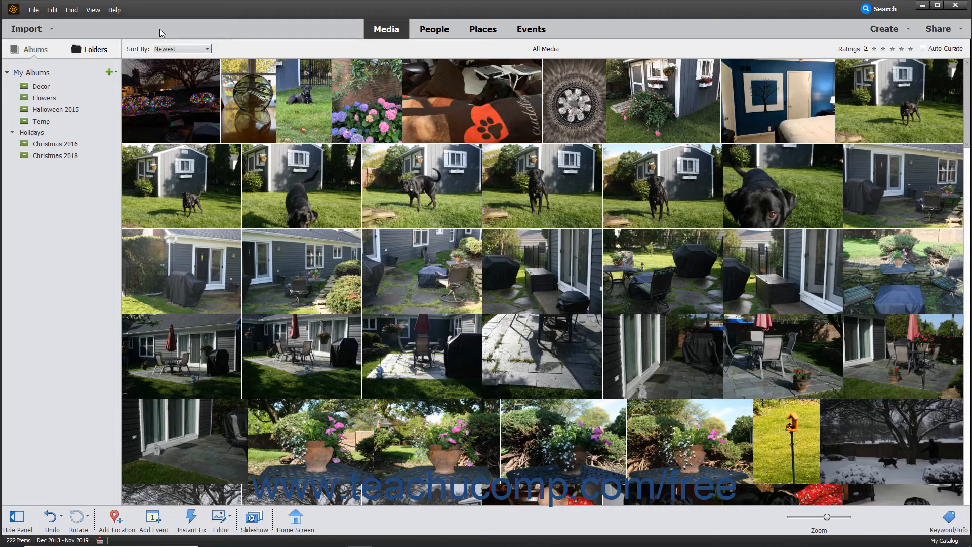
- Open the Catalog Manager from the File menu
{"action": "left_click", "coordinate": [34, 9]}
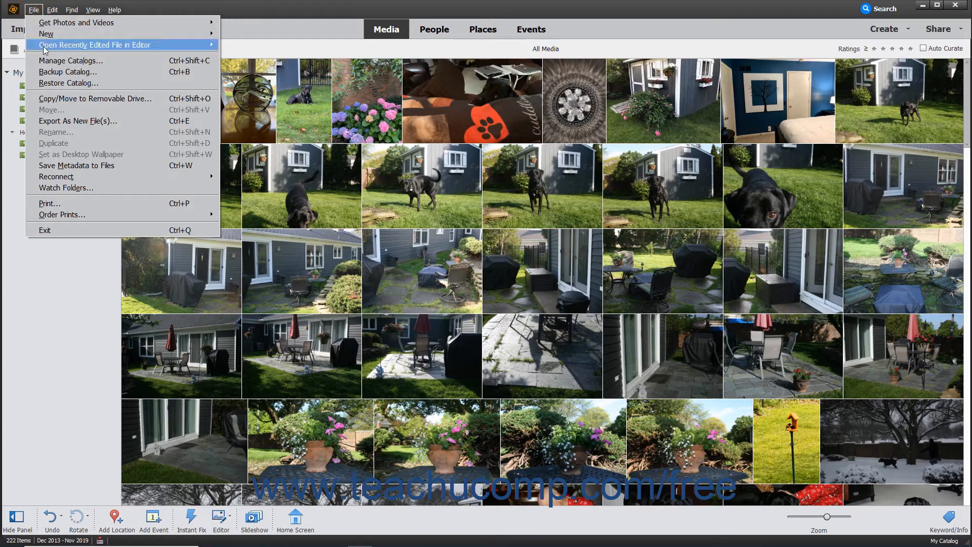
{"action": "left_click", "coordinate": [71, 61]}
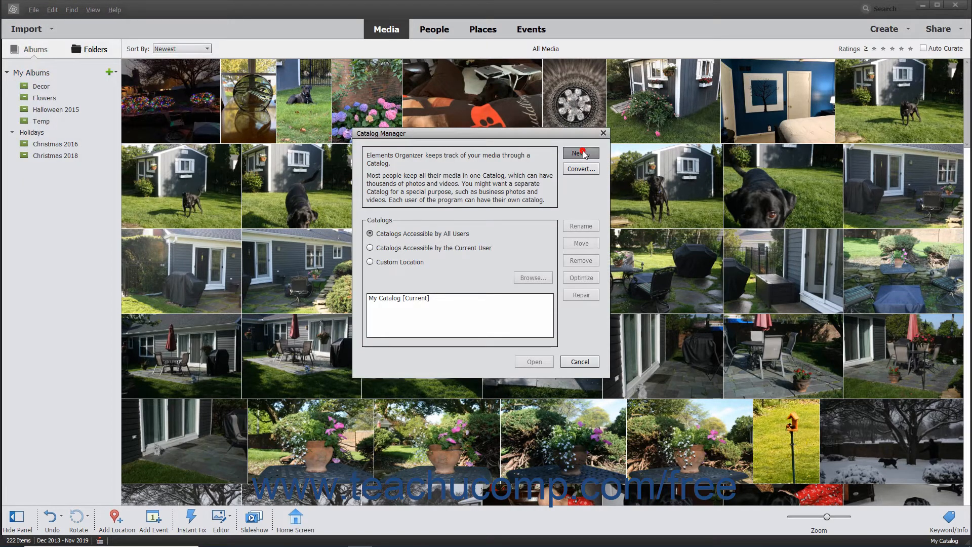
- Create a new catalog 'My New Catalog' with free music imported
{"action": "left_click", "coordinate": [580, 153]}
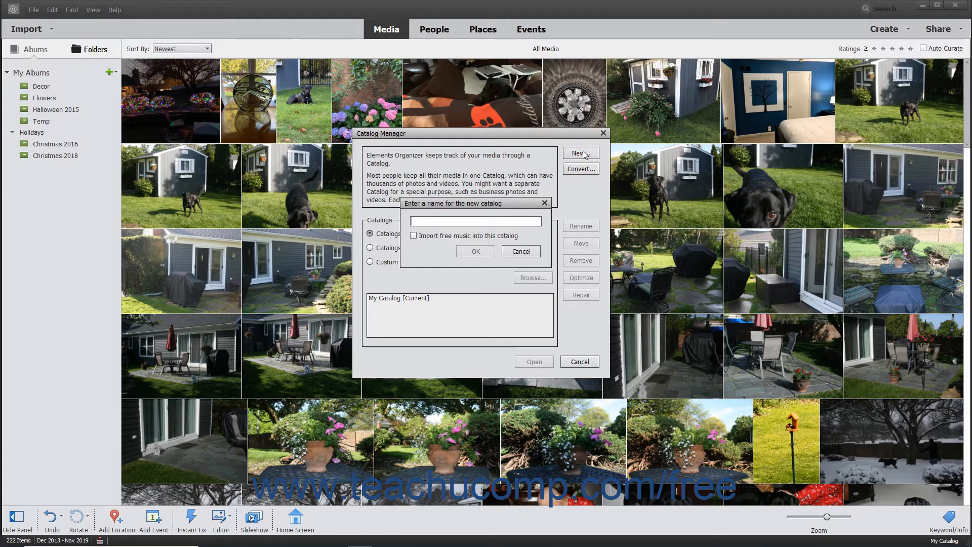
{"action": "type", "text": "My New Catalog"}
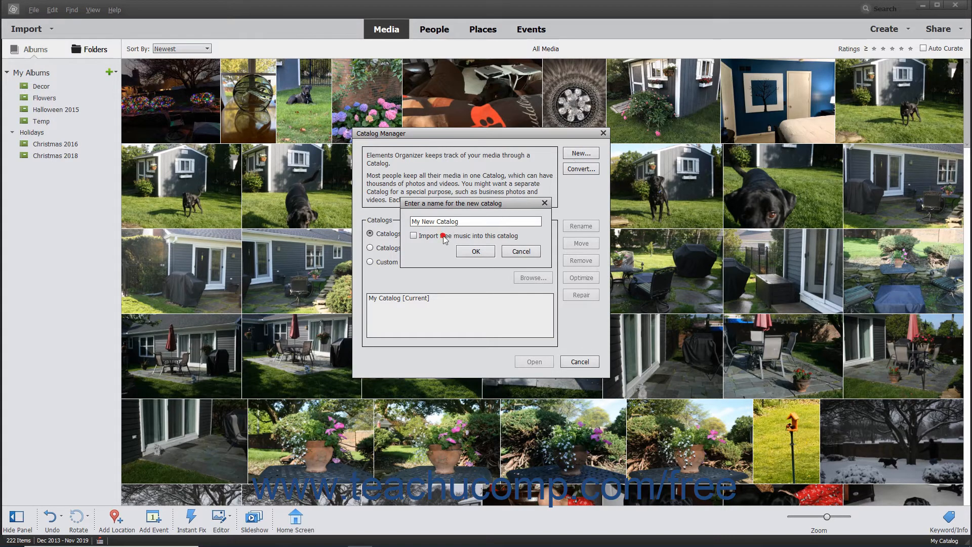
{"action": "left_click", "coordinate": [413, 236]}
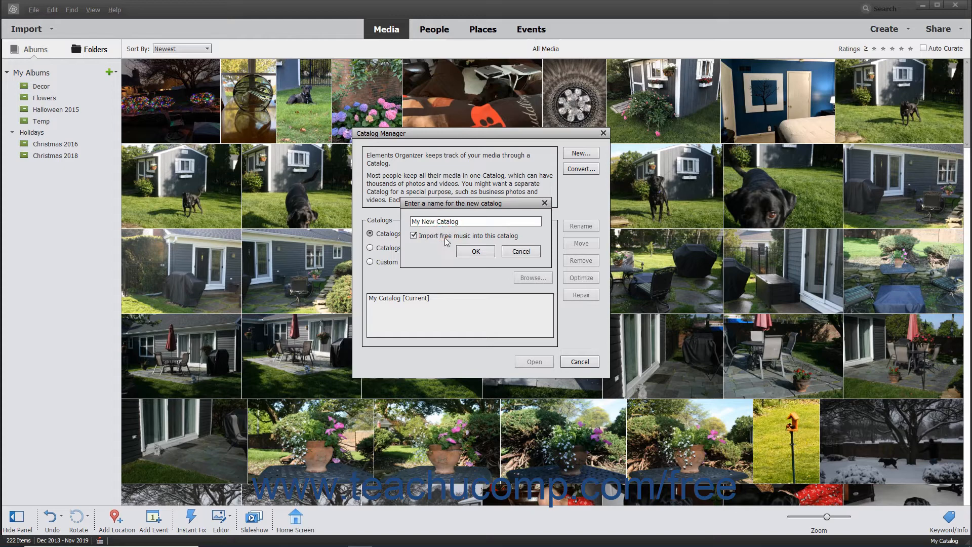
{"action": "left_click", "coordinate": [475, 251]}
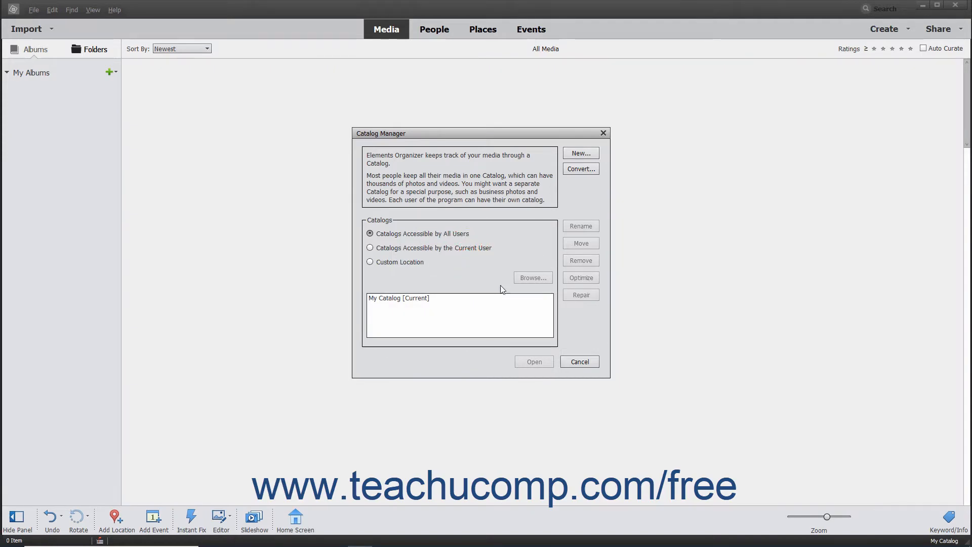
- Let My New Catalog finish loading its 13 free music tracks
{"action": "left_click", "coordinate": [580, 362]}
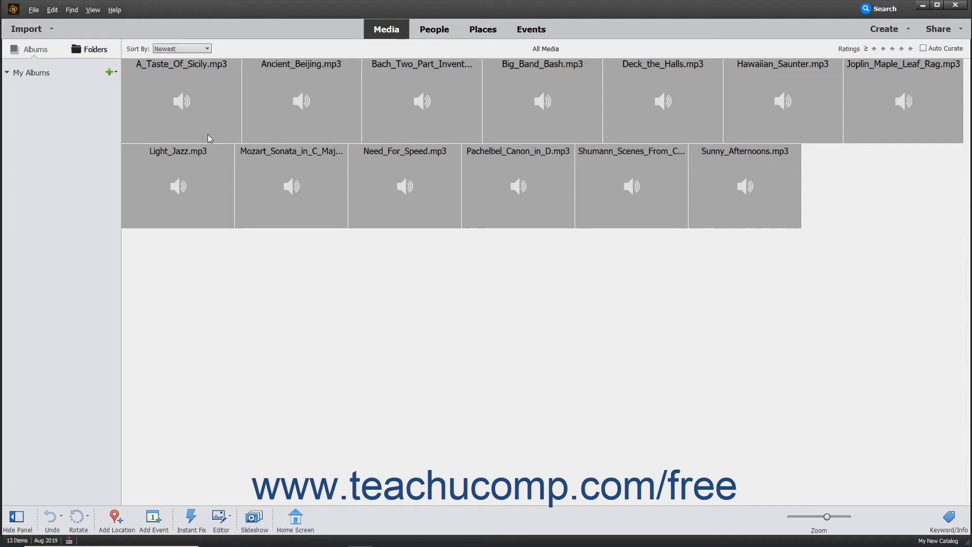
- Reopen My Catalog from the Catalog Manager to show its 222 photos
{"action": "left_click", "coordinate": [34, 9]}
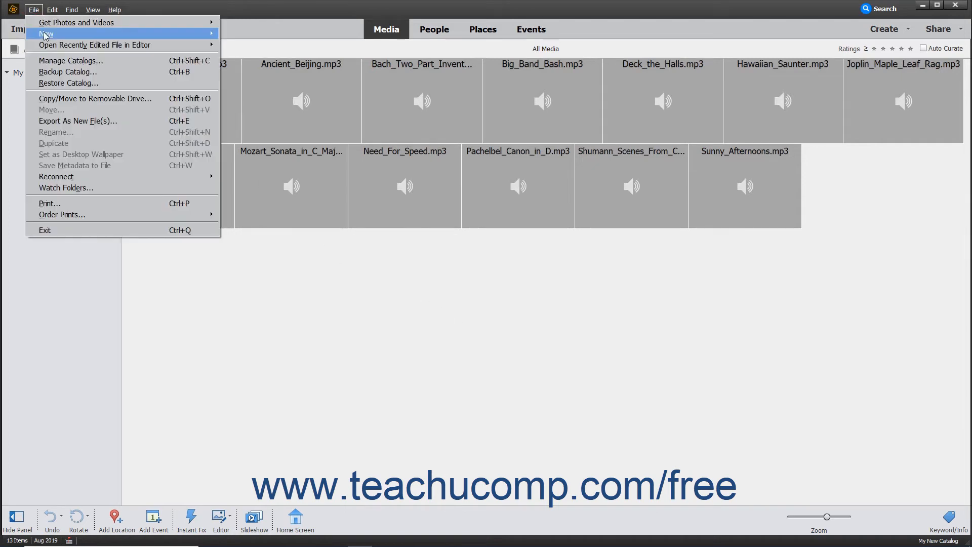
{"action": "left_click", "coordinate": [71, 61]}
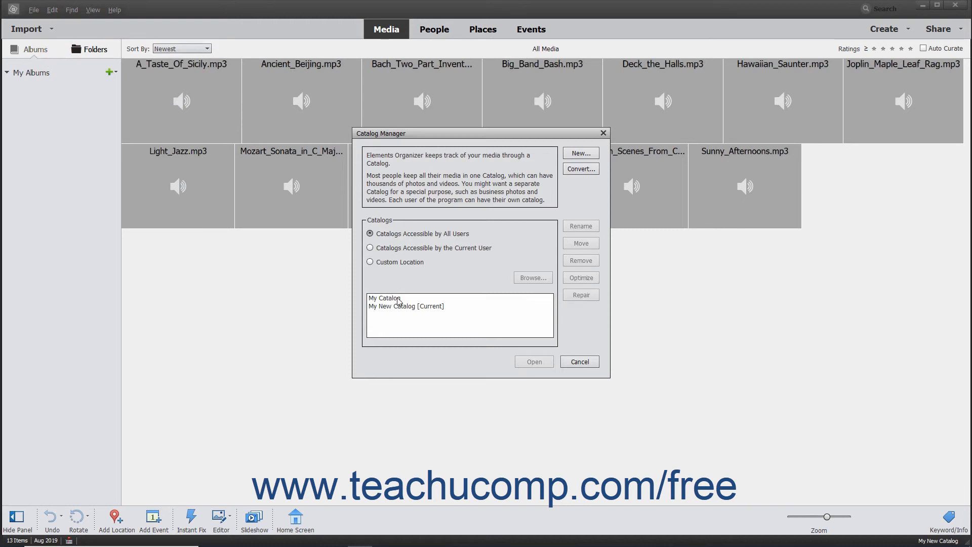
{"action": "left_click", "coordinate": [385, 297]}
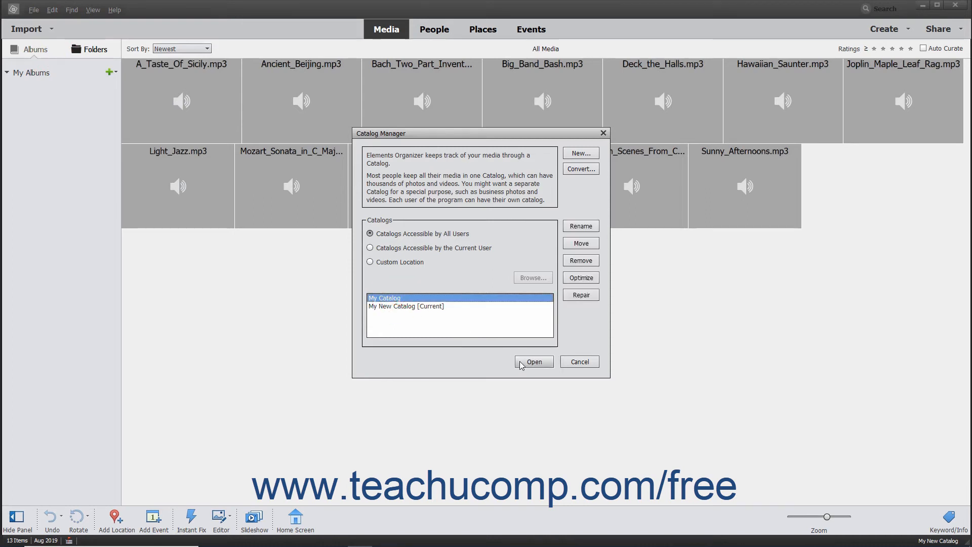
{"action": "left_click", "coordinate": [533, 362]}
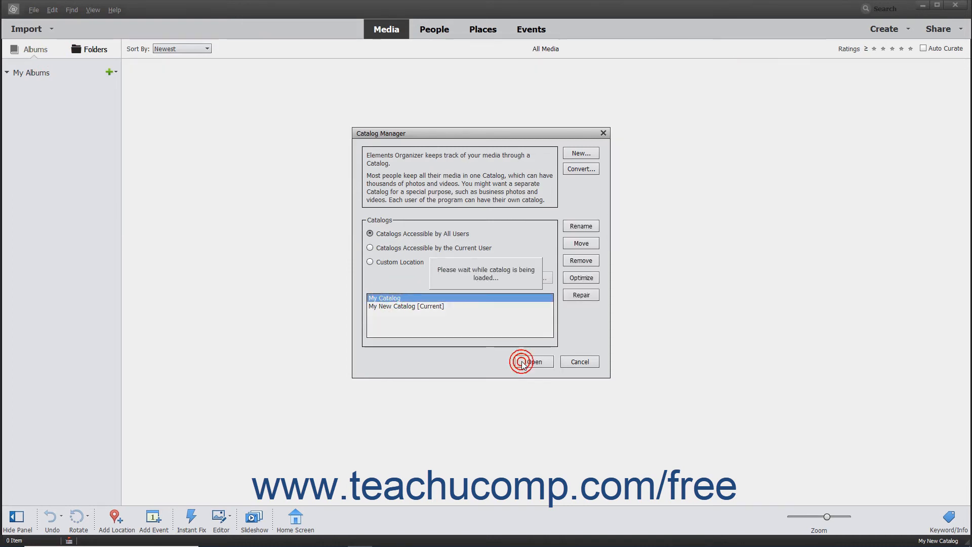
{"action": "left_click", "coordinate": [530, 361]}
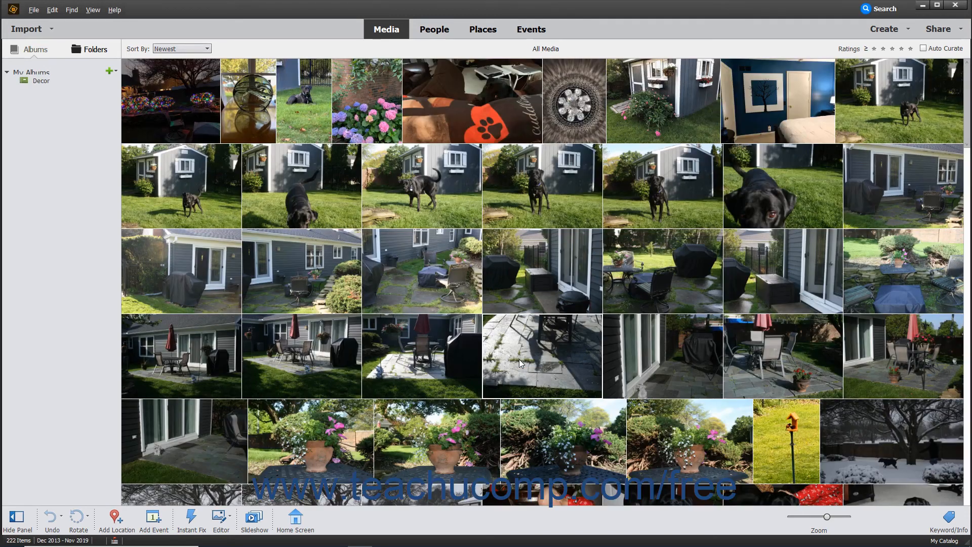